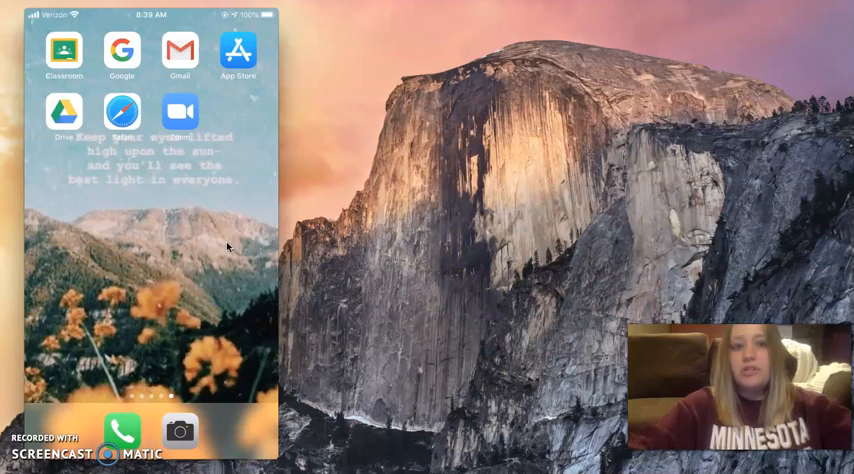
Play the iPhone screen recording in QuickTime until it reaches App Store search results
left_click(180, 110)
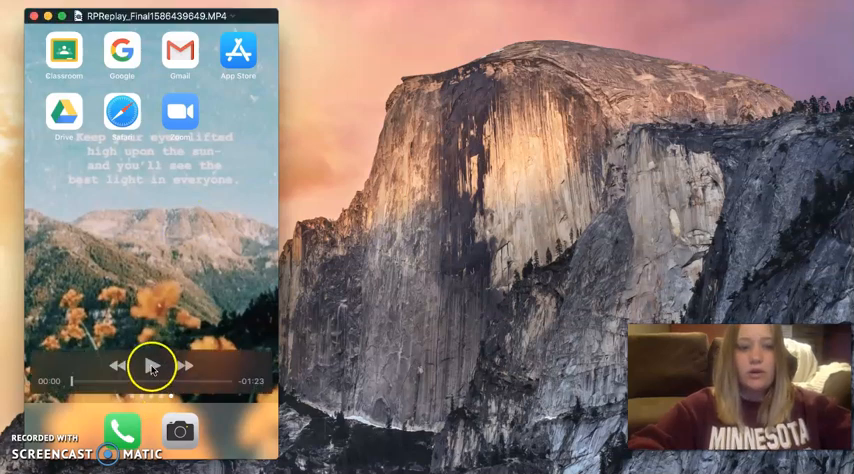
left_click(151, 366)
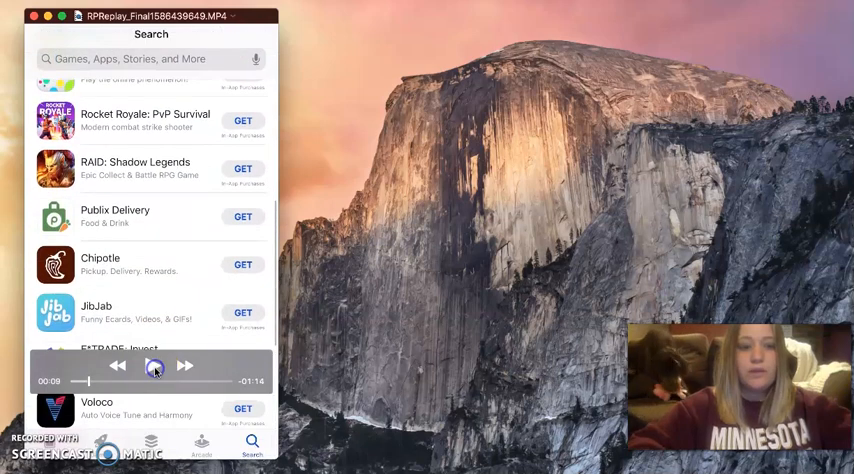
Search the App Store for 'zoom' and view the installed ZOOM Cloud Meetings page
left_click(151, 365)
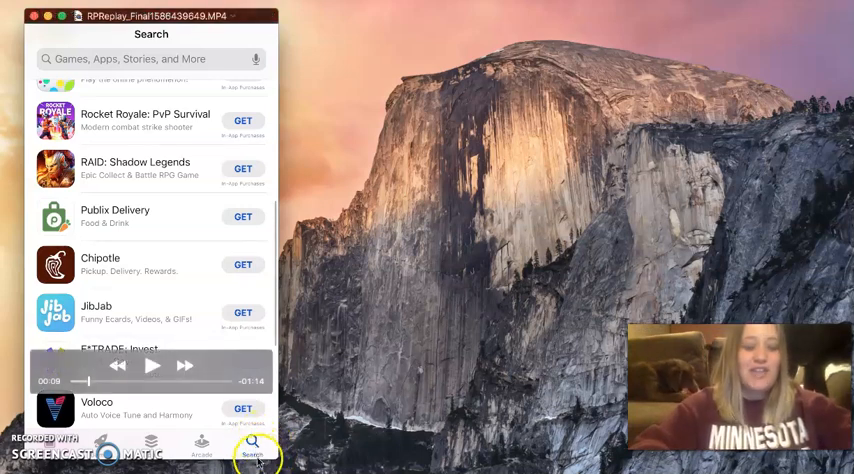
left_click(151, 365)
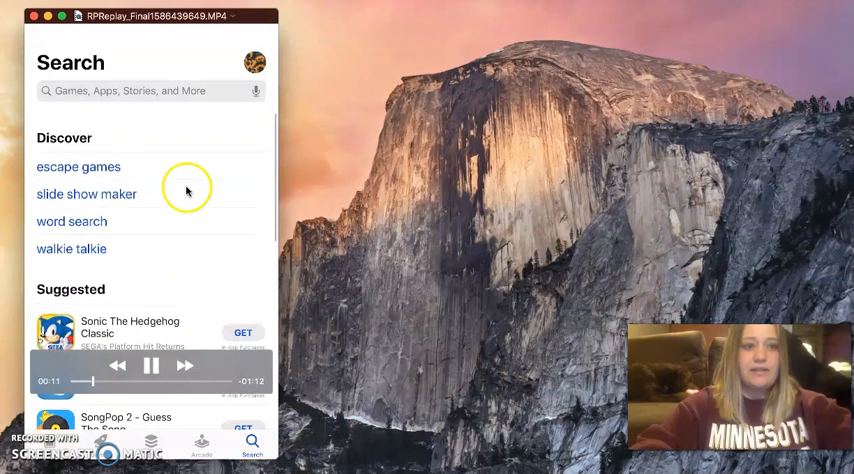
type("z")
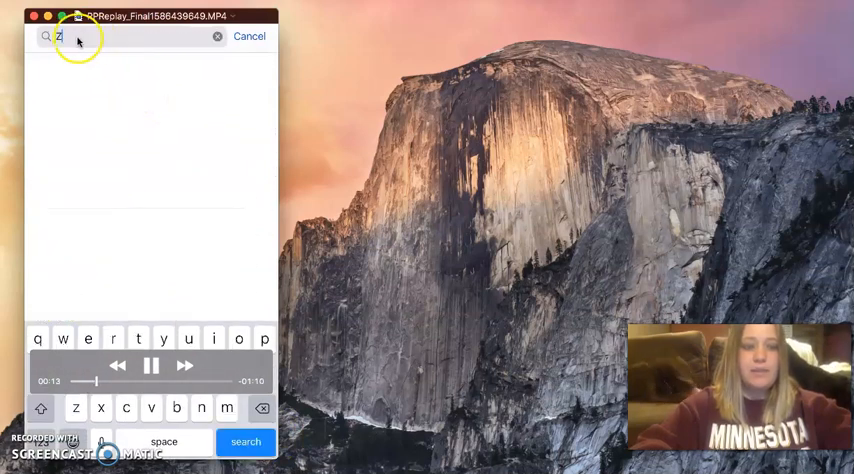
type("oom")
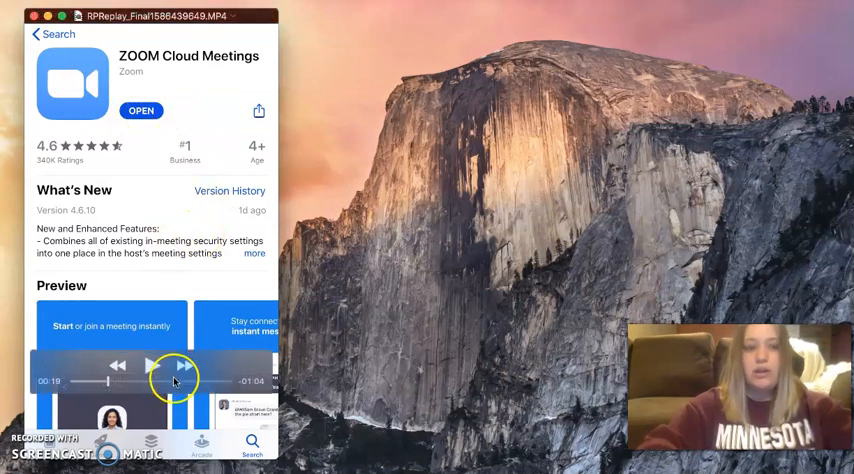
left_click(150, 365)
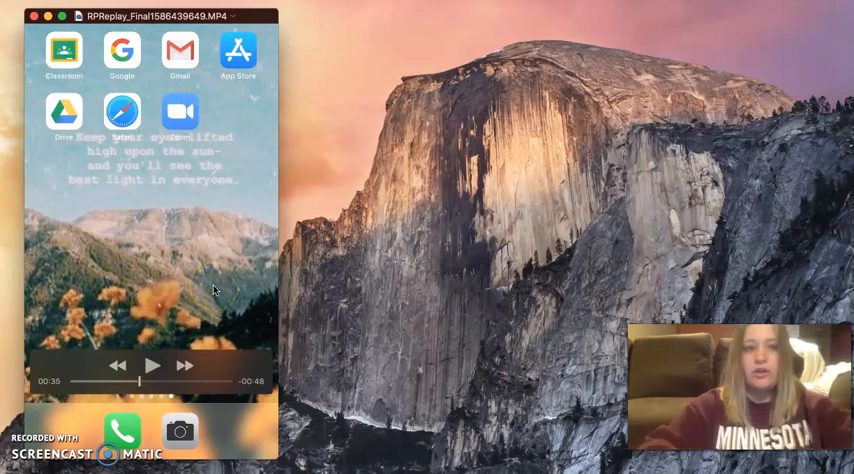
mouse_move(190, 75)
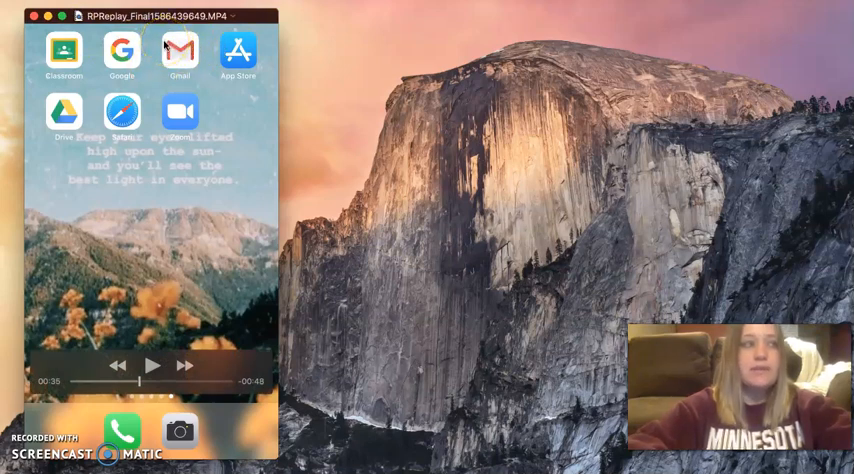
Resume playback as the phone opens Gmail to the starred mail list
left_click(178, 52)
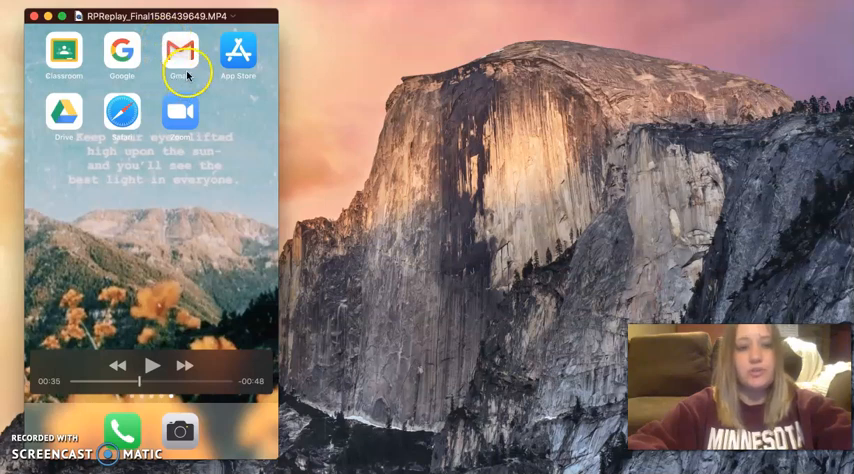
mouse_move(240, 87)
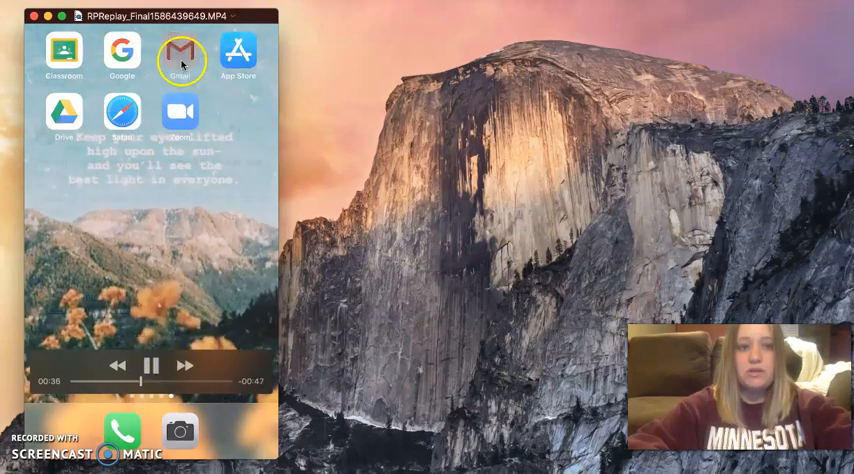
left_click(182, 56)
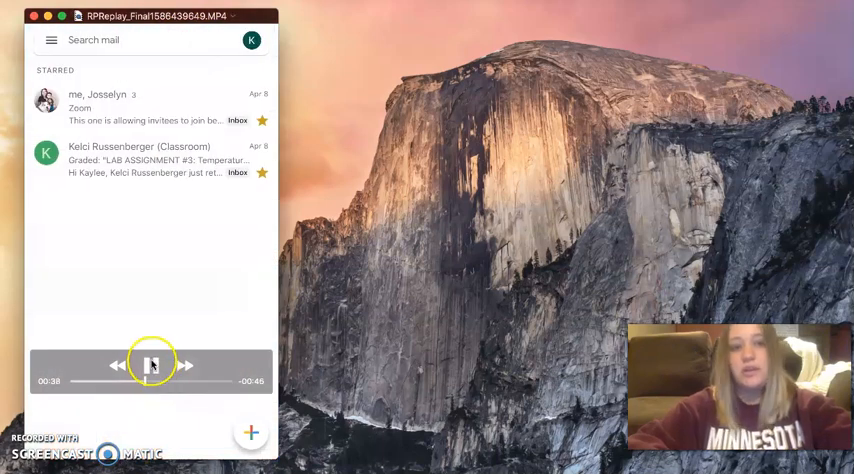
Open the starred Zoom invite, scroll to Join Zoom Meeting, and follow the zoom.us link
left_click(151, 365)
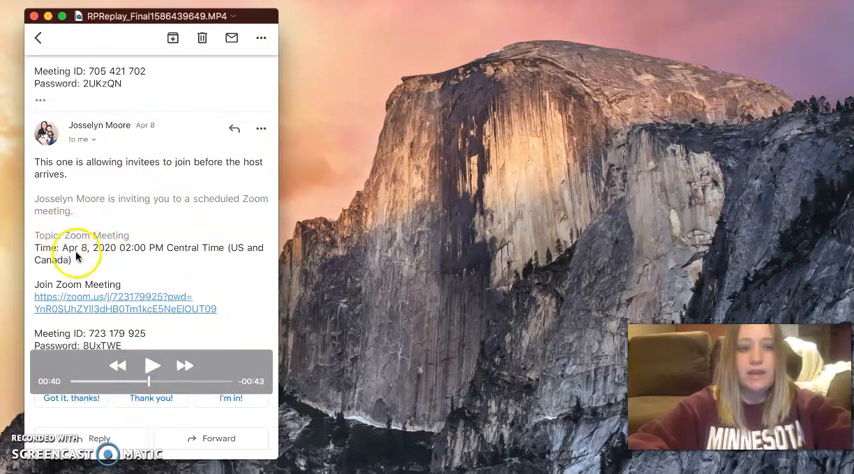
mouse_move(177, 257)
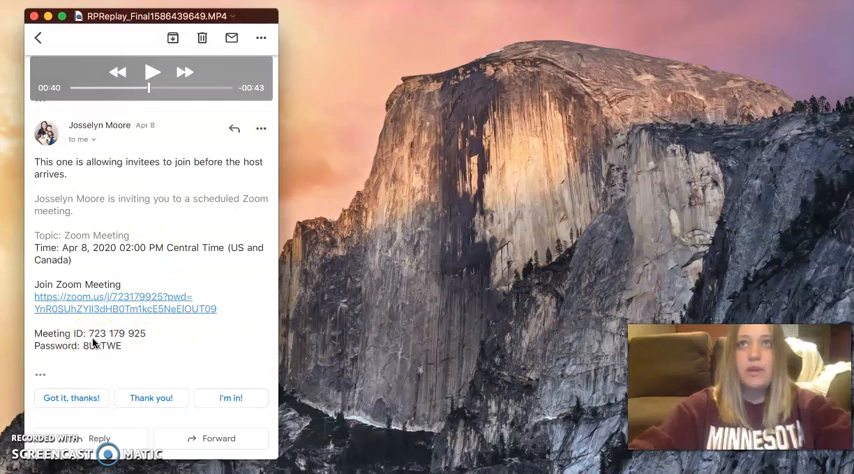
scroll("down", 3)
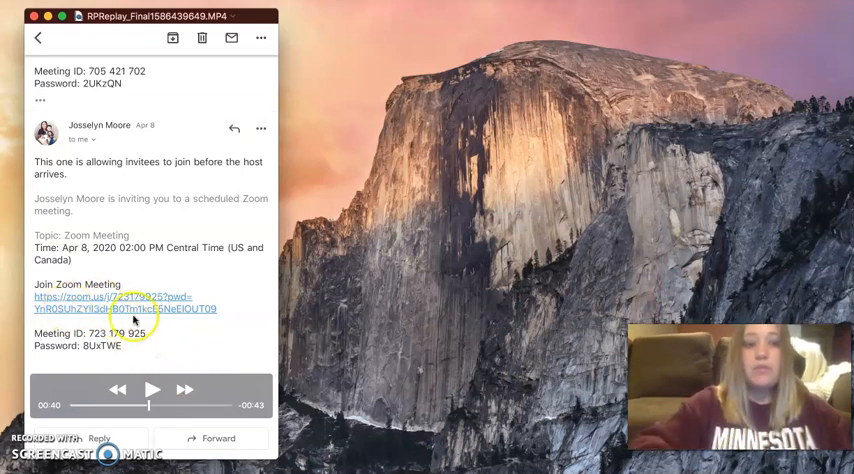
left_click(152, 390)
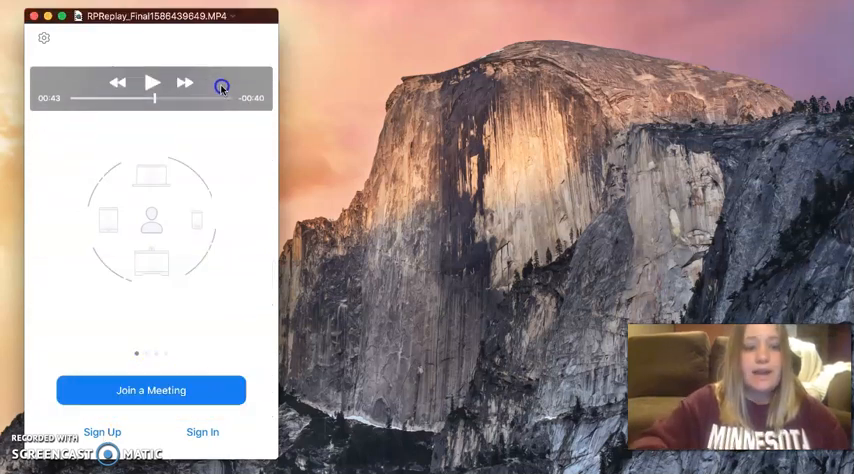
Resume playback until Zoom prompts 'Please enter your name'
left_click(151, 83)
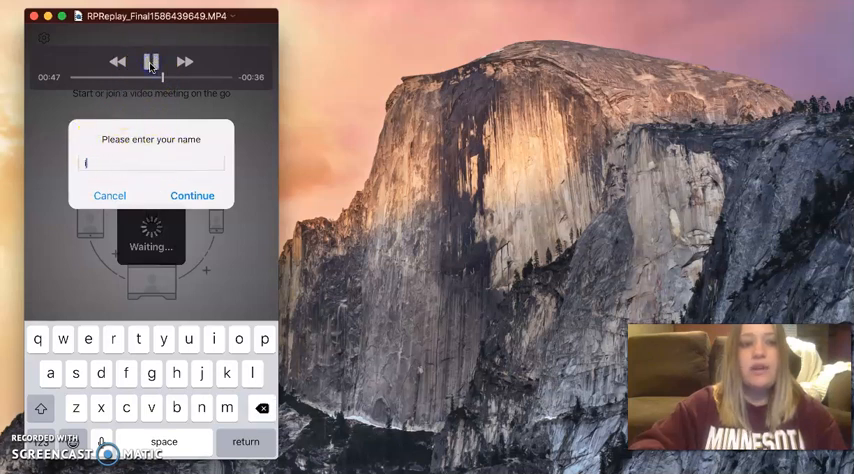
Enter the display name 'kaylee' and continue joining
type("kaylee H")
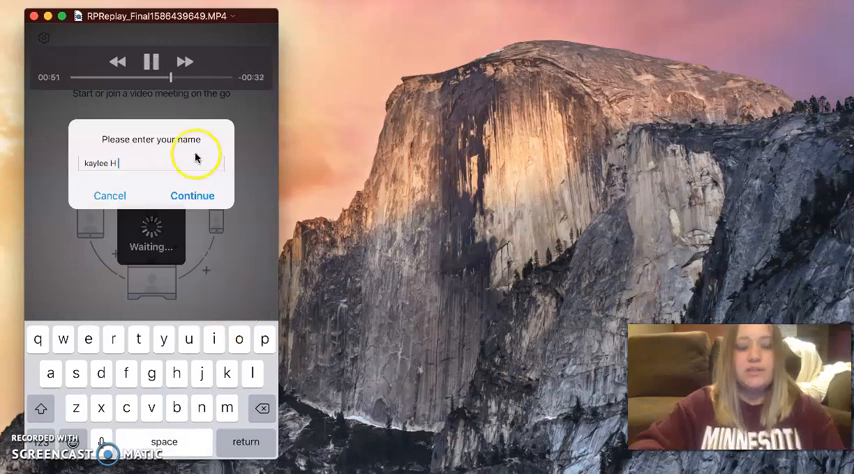
left_click(191, 195)
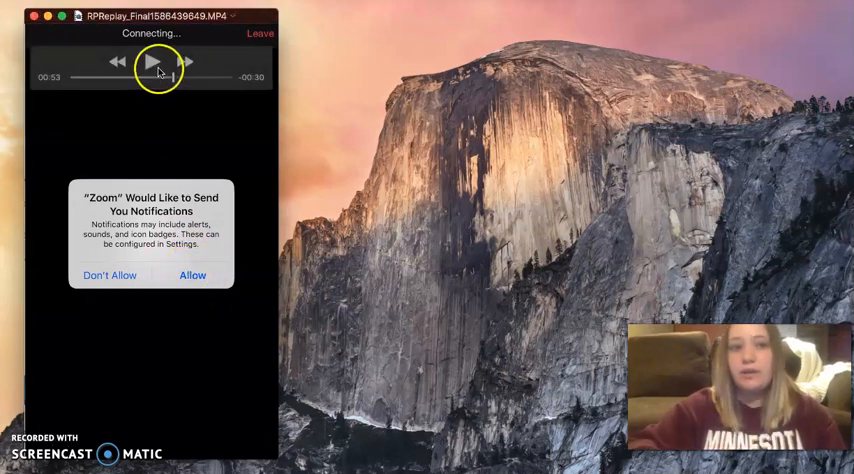
Allow notifications, microphone and camera access so the live video shows in meeting 723-179-925
left_click(192, 275)
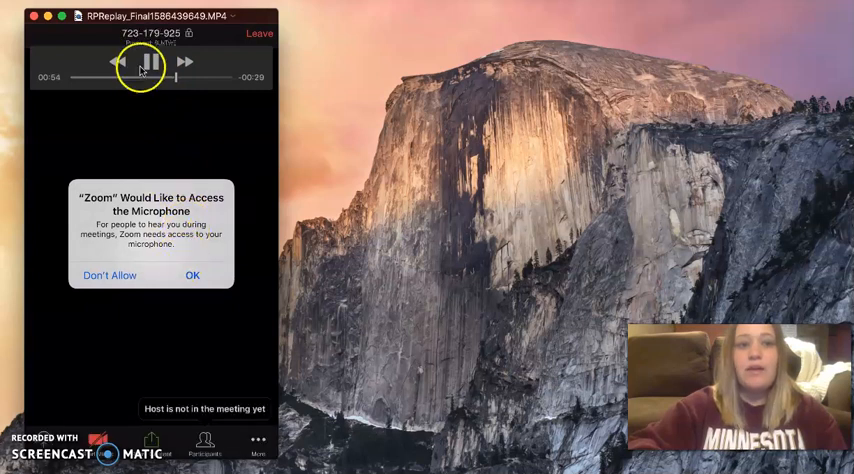
left_click(192, 275)
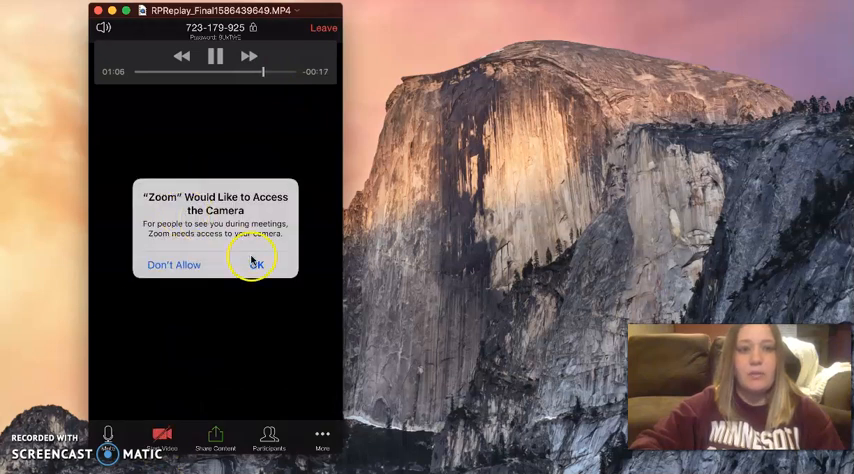
left_click(256, 265)
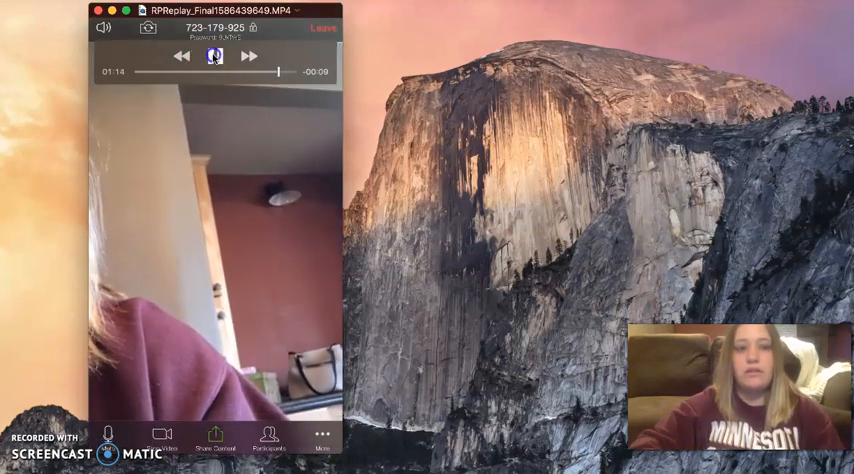
left_click(214, 57)
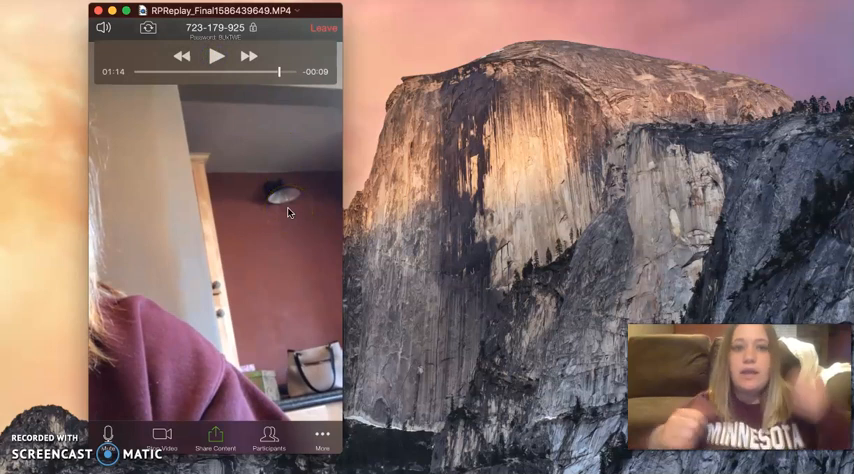